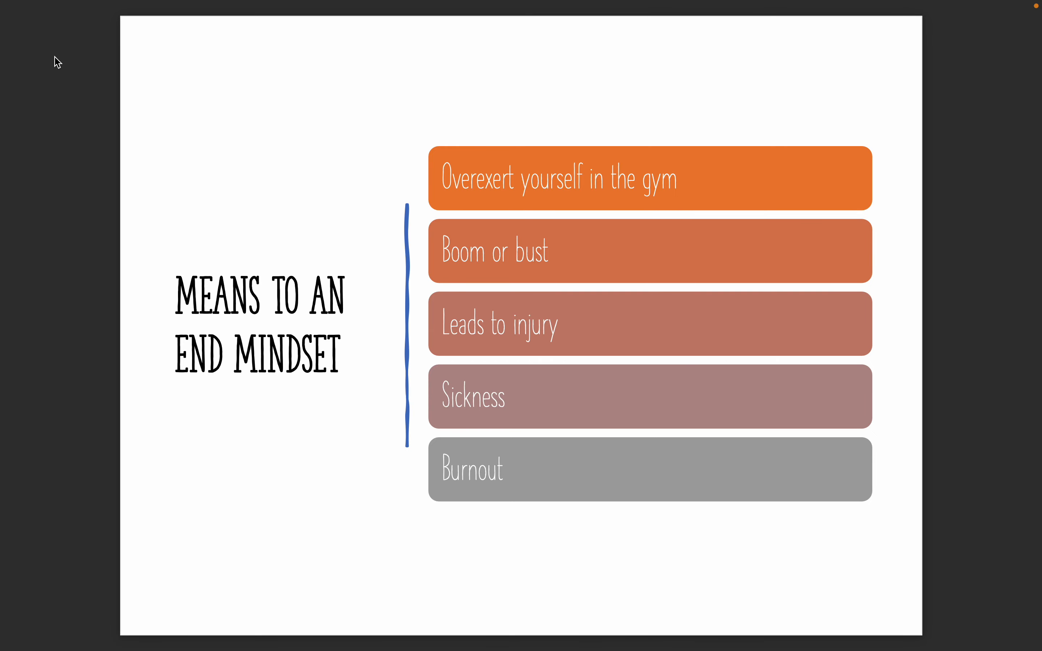
Advance to the 'Why Can't People Do It?' slide on hard work, consistency, commitment and mindset.
key(right)
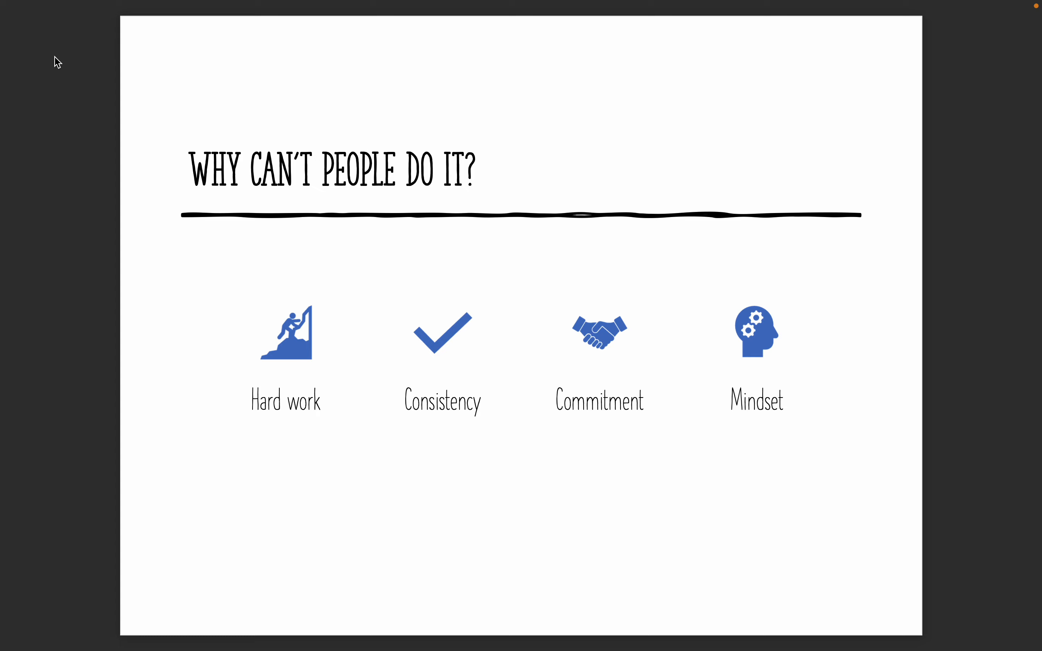
Advance to the 'Foundation: Strength Training' slide listing ten benefits.
key(right)
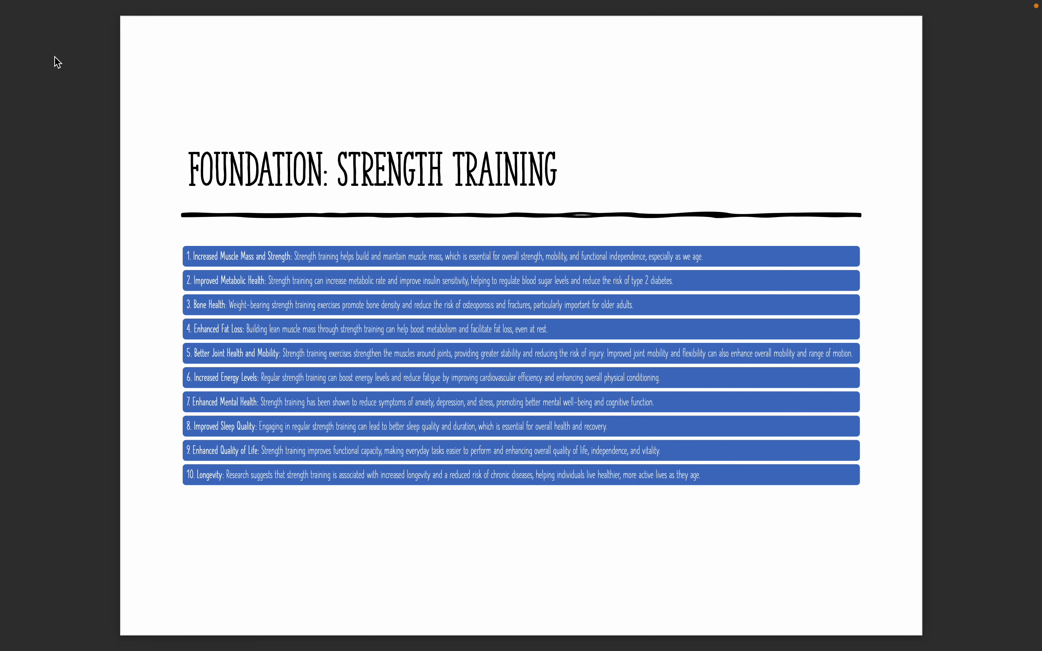
key(right)
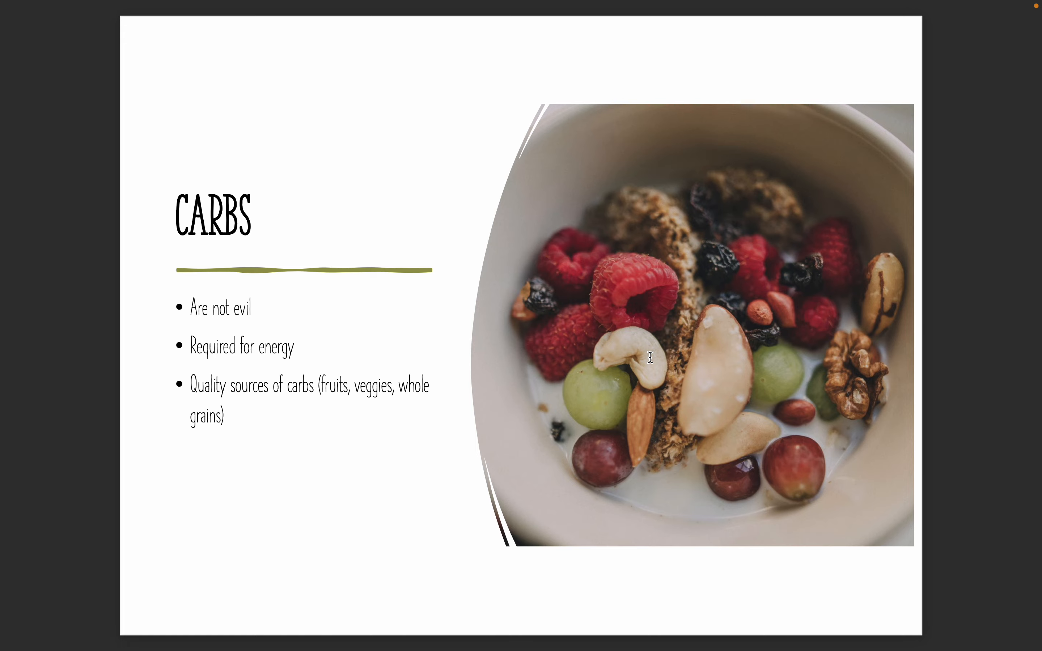
Advance through the Protein slide (17) to the Fat slide (18 of 19) listing fat's health benefits.
key(right)
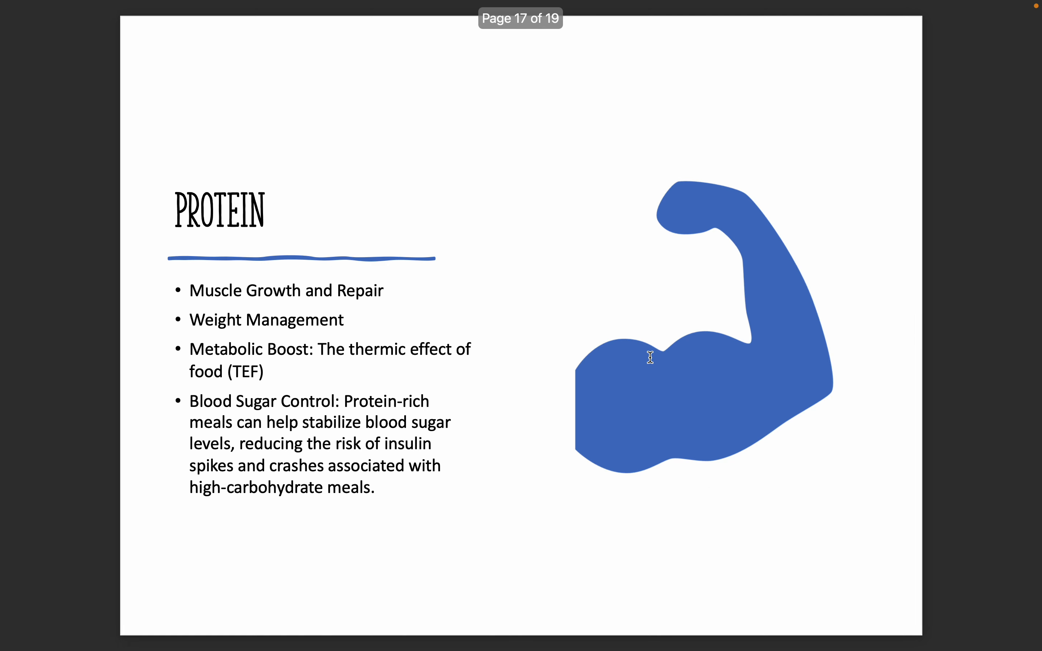
key(right)
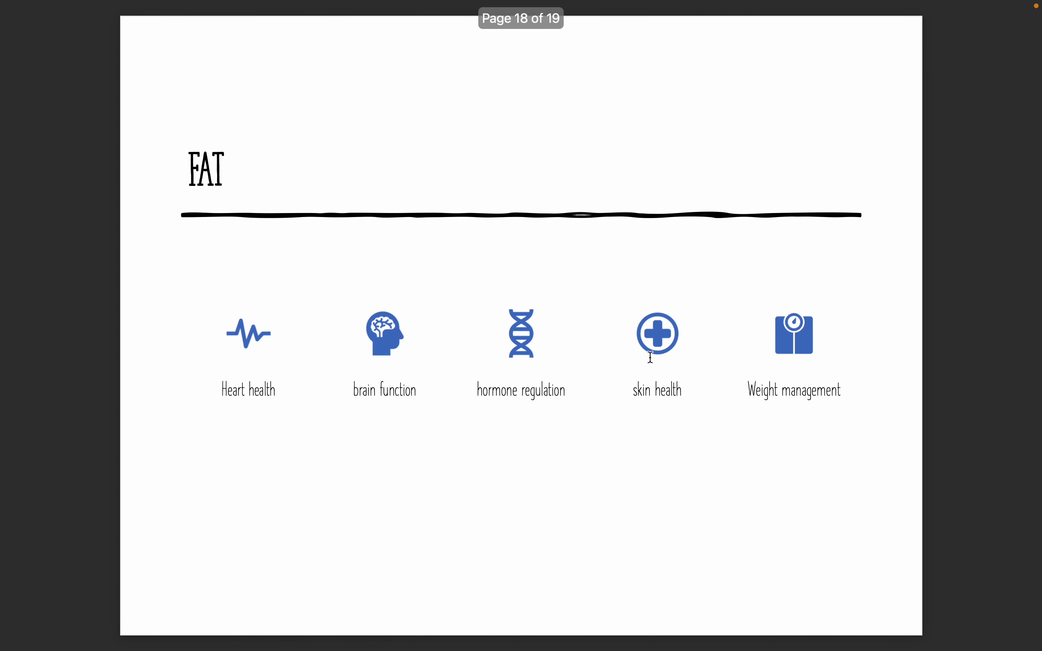